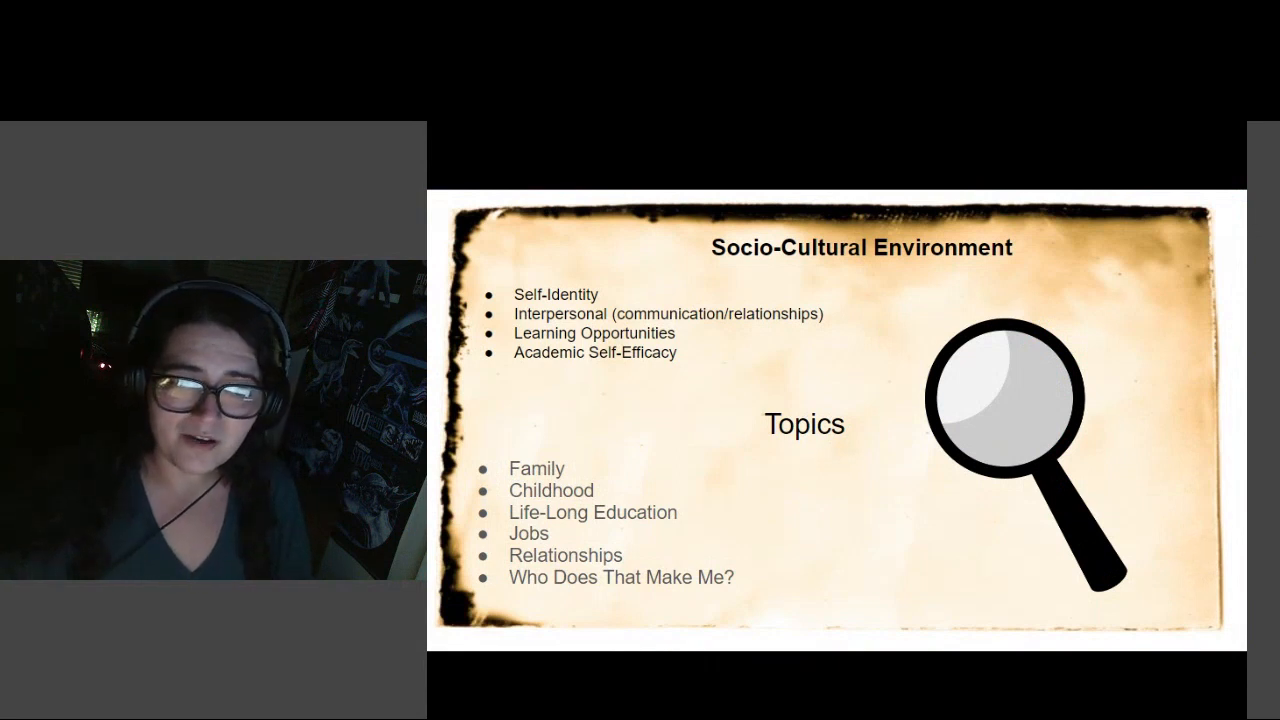
Step: Advance through the Family slide to the Childhood slide listing caretaker, abuse, and no roots
key("right")
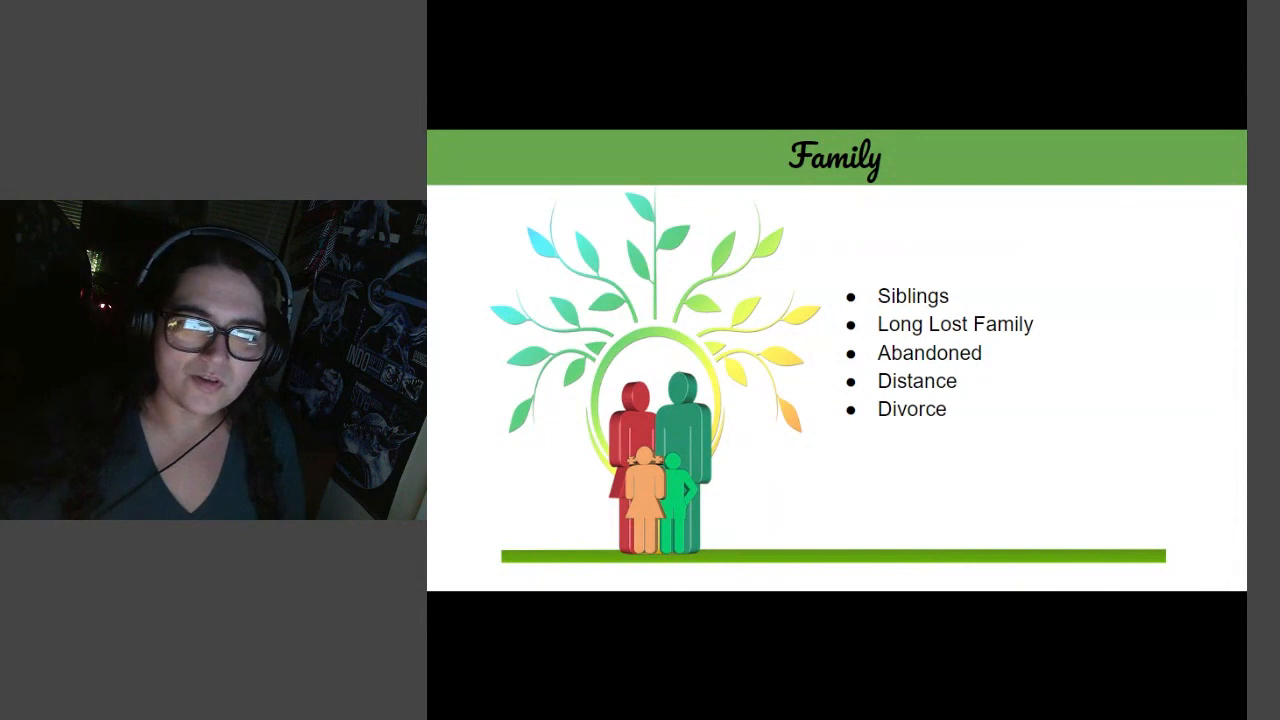
key("right")
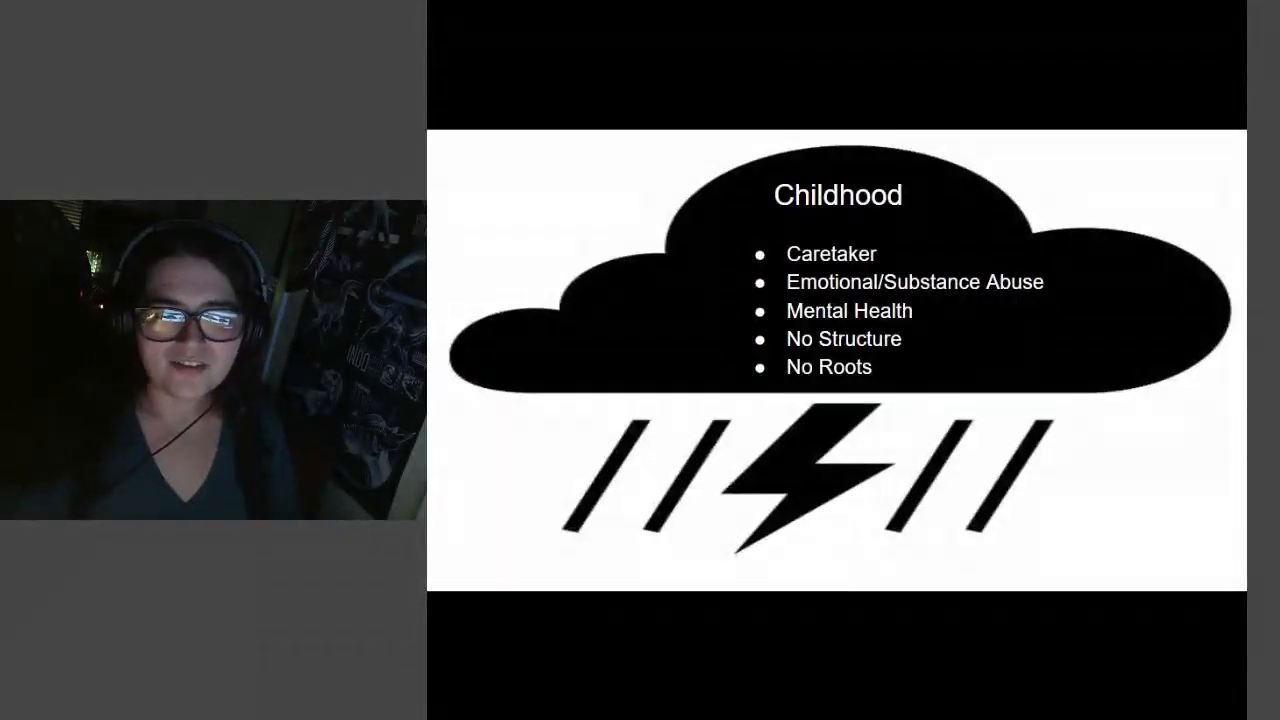